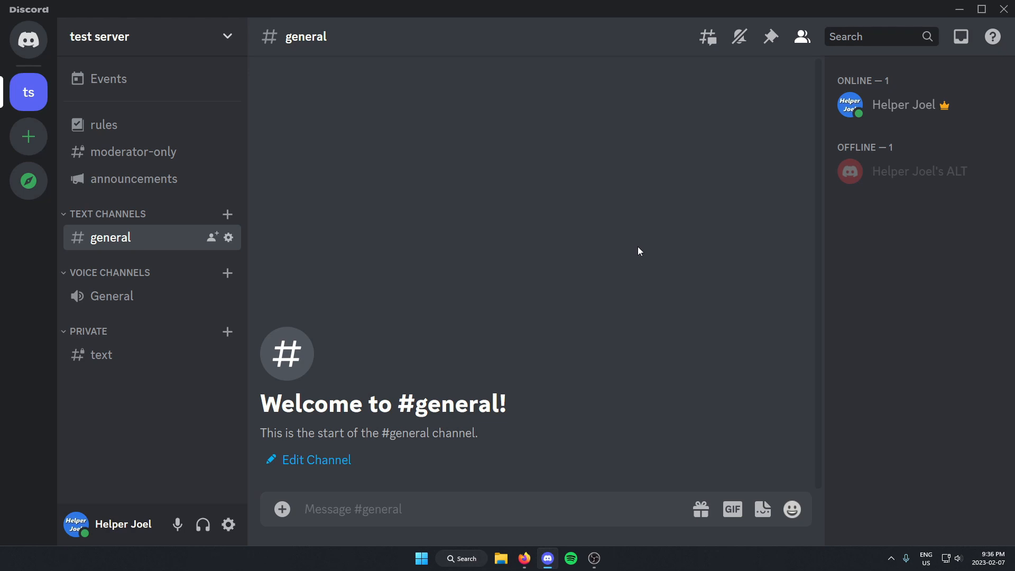
pyautogui.moveTo(634, 262)
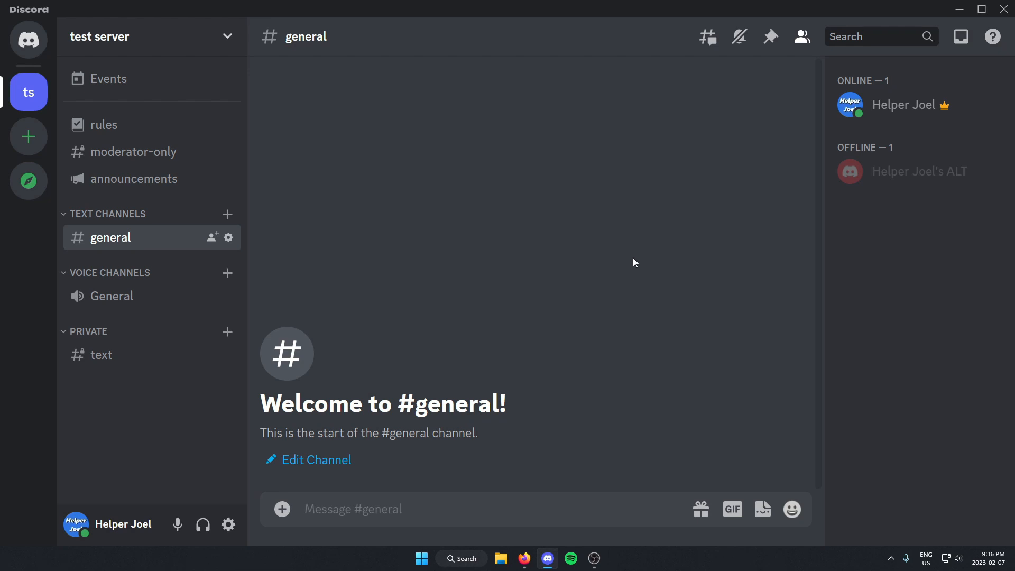
pyautogui.moveTo(227, 523)
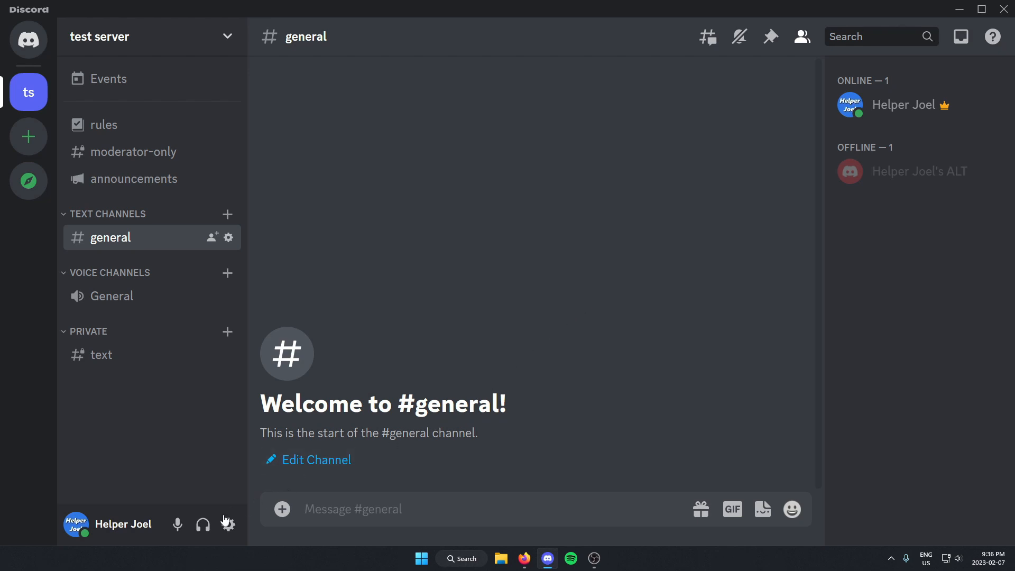
pyautogui.moveTo(227, 524)
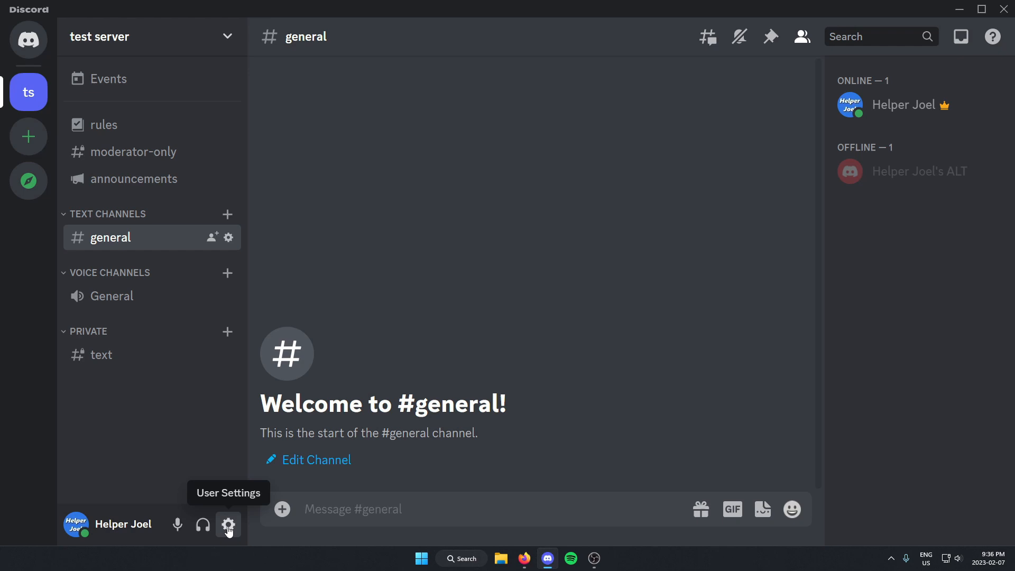
# - Go to the Accessibility page of Discord's User Settings
pyautogui.click(229, 524)
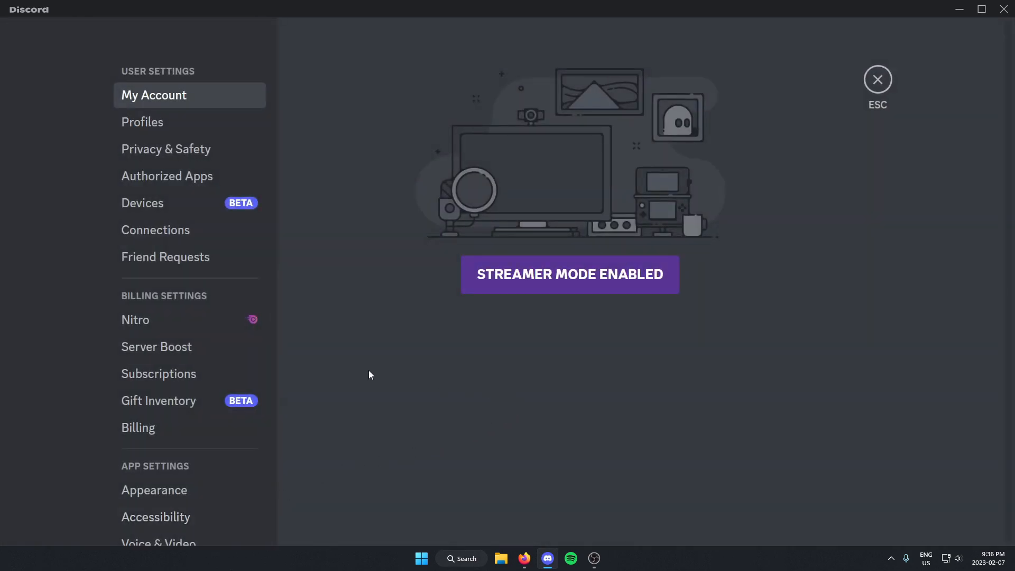
pyautogui.scroll(-3)
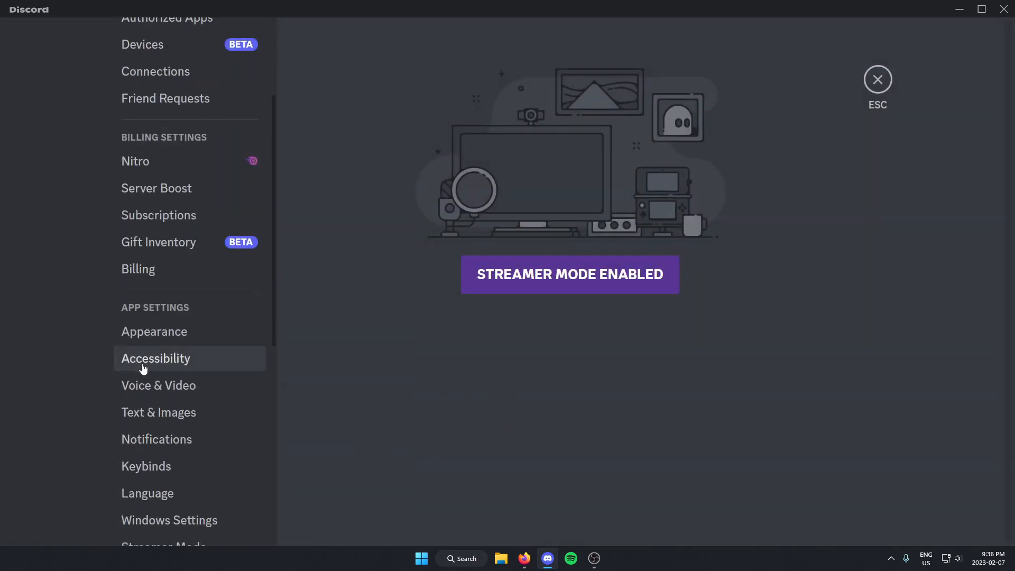
pyautogui.click(156, 359)
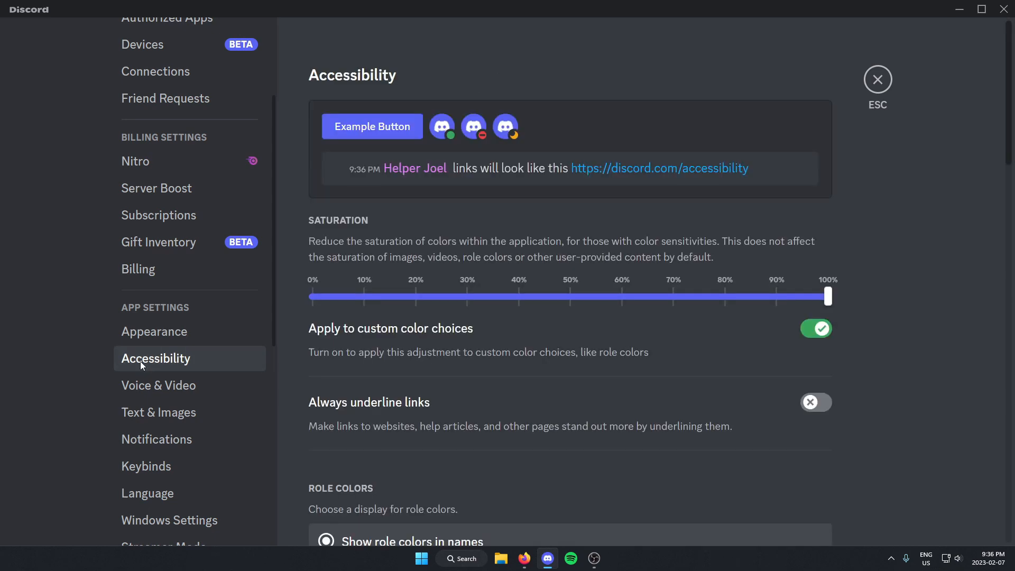
pyautogui.moveTo(298, 177)
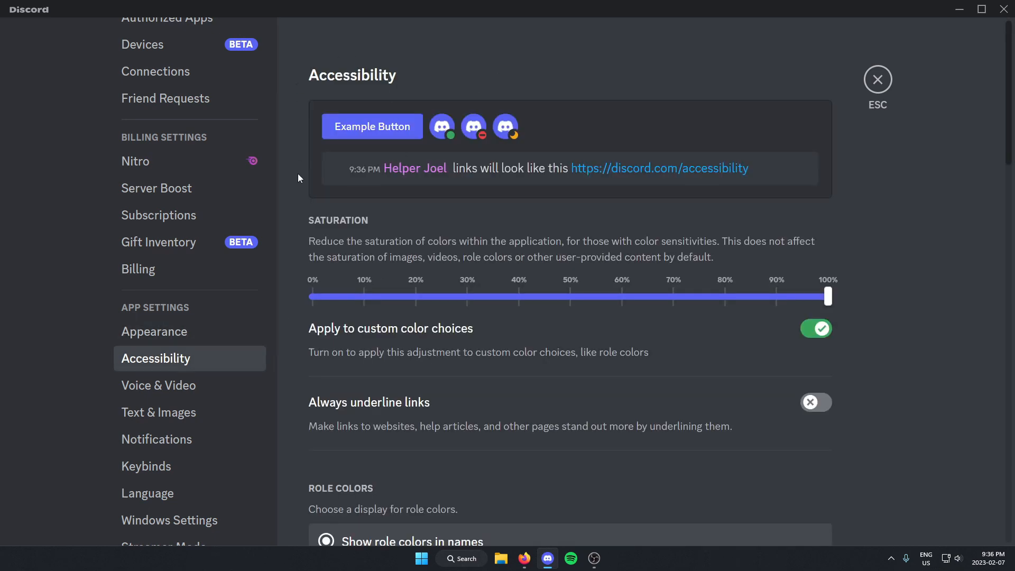
# - Toggle 'Allow playback and usage of /tts command' off and back on
pyautogui.scroll(-3)
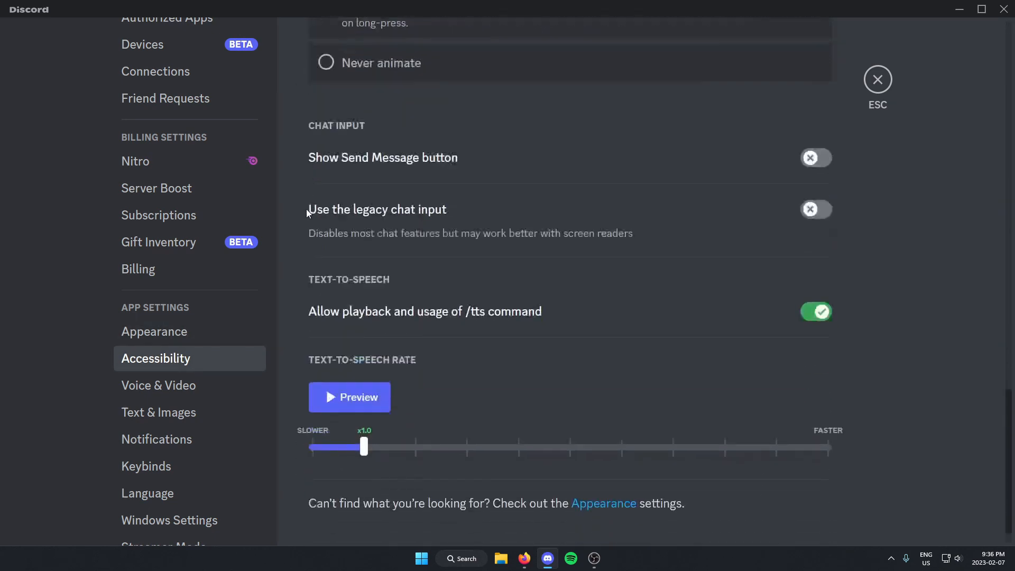
pyautogui.scroll(3)
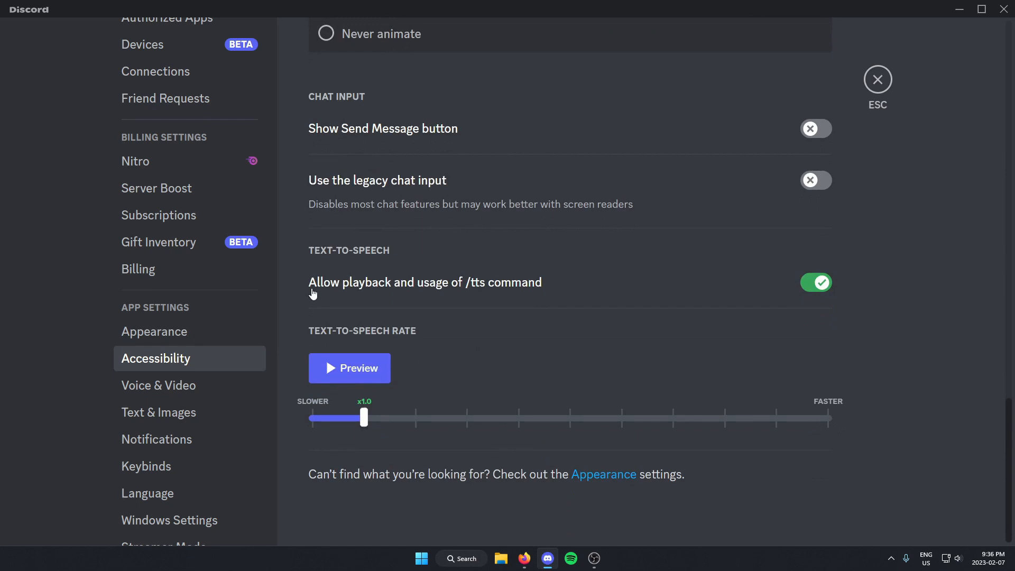
pyautogui.moveTo(482, 286)
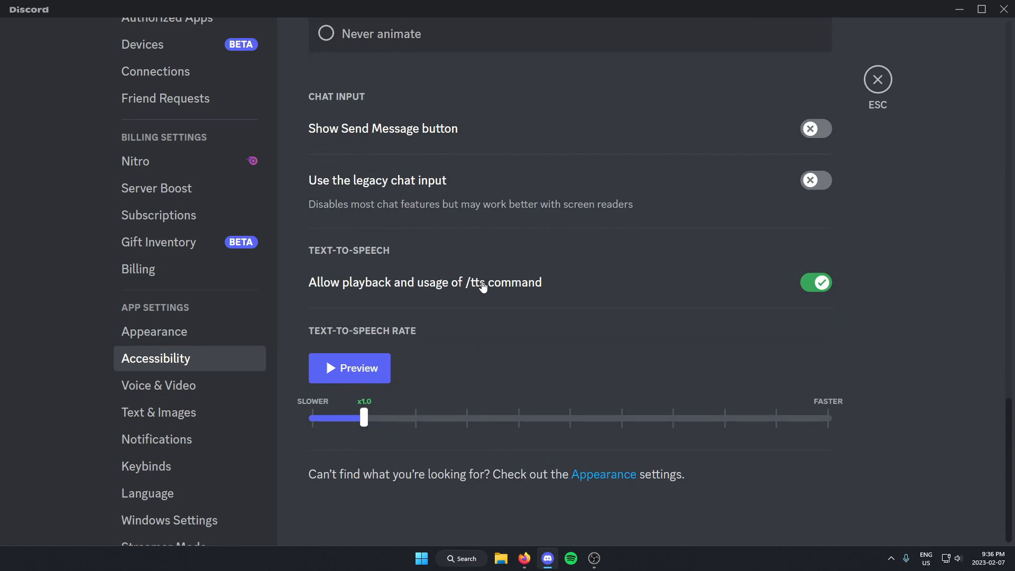
pyautogui.click(815, 283)
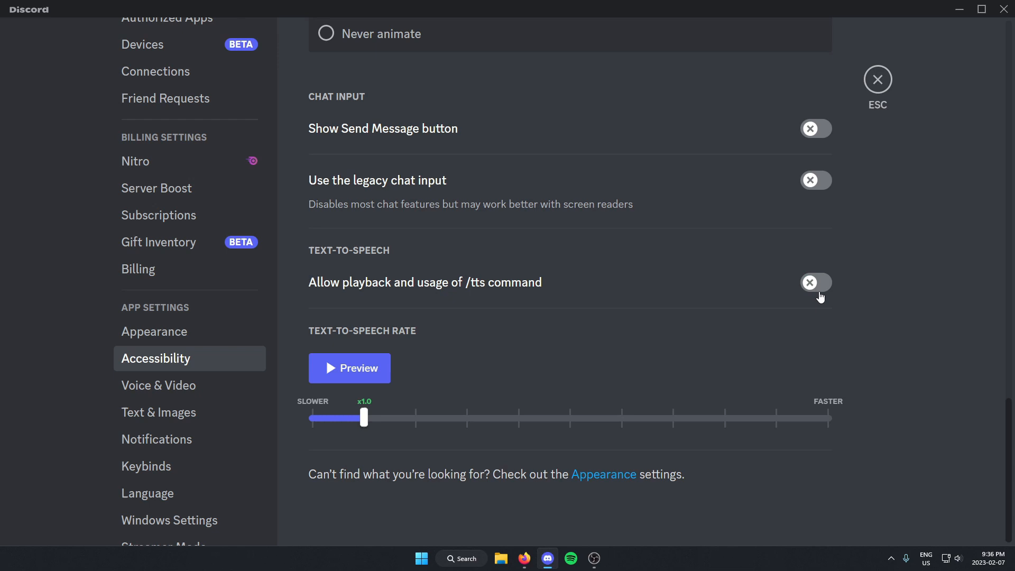
pyautogui.click(816, 282)
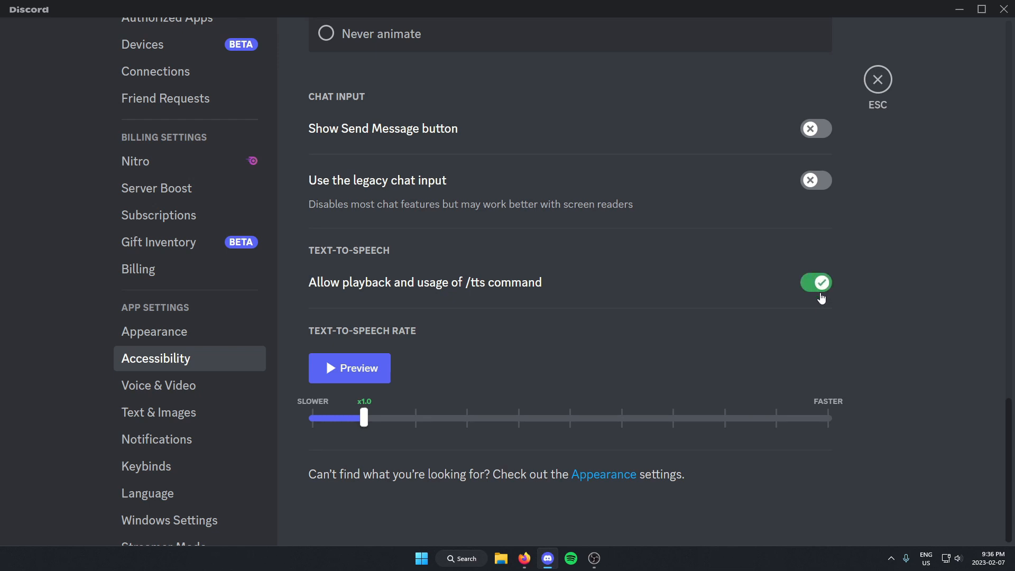
pyautogui.moveTo(886, 91)
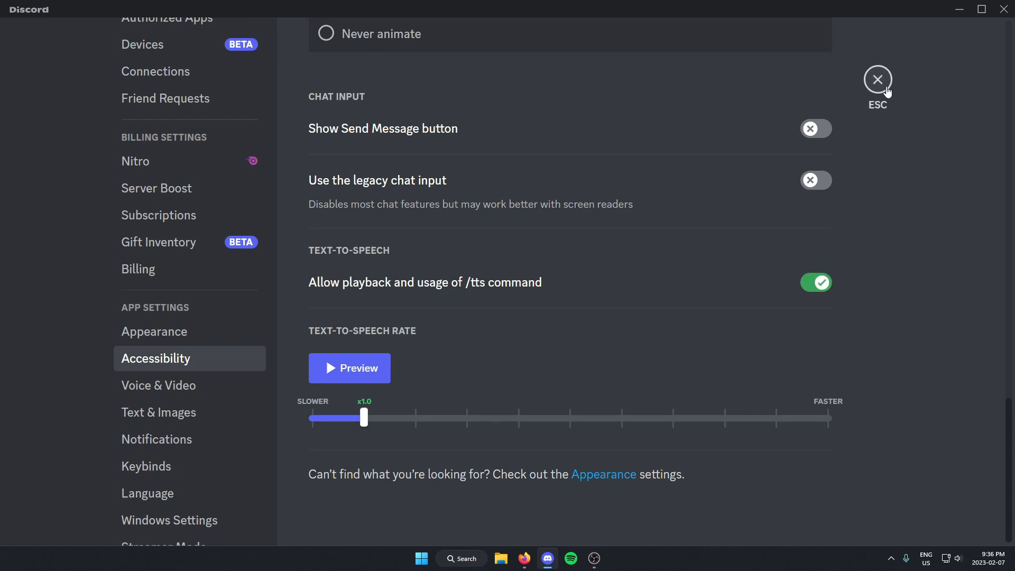
# - Close User Settings and return to #general with /tts playback enabled
pyautogui.click(878, 80)
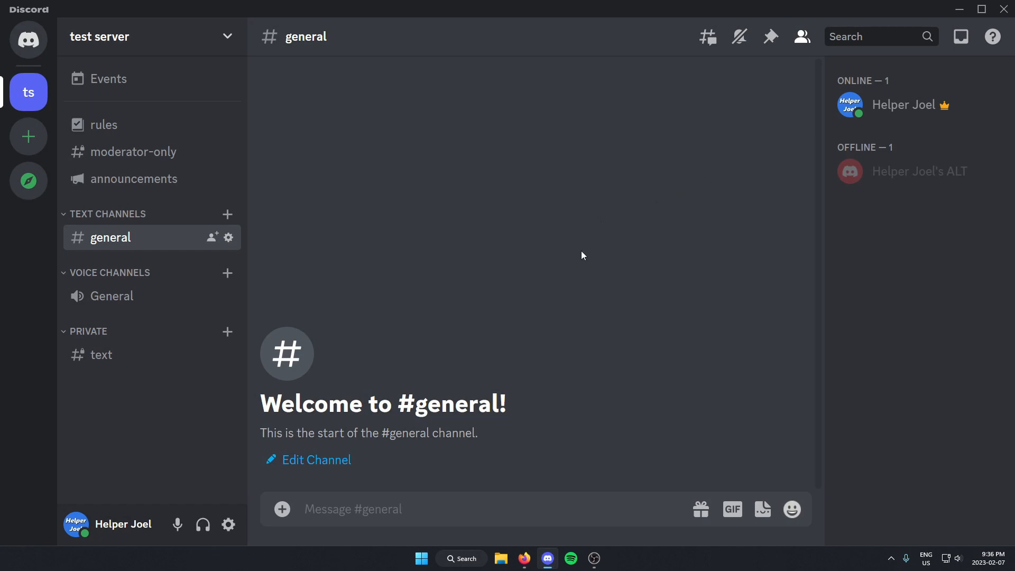
pyautogui.moveTo(596, 296)
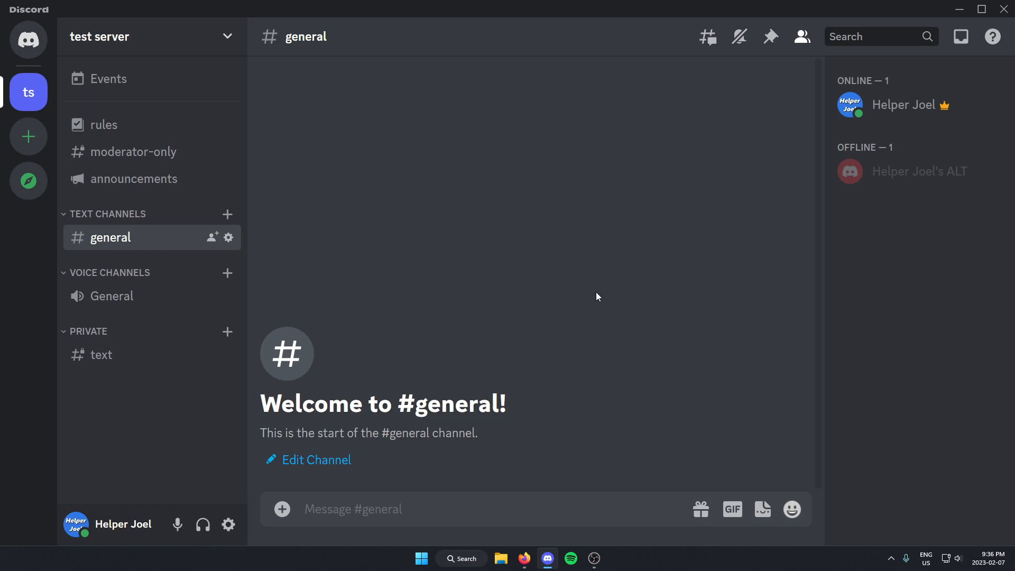
pyautogui.moveTo(598, 281)
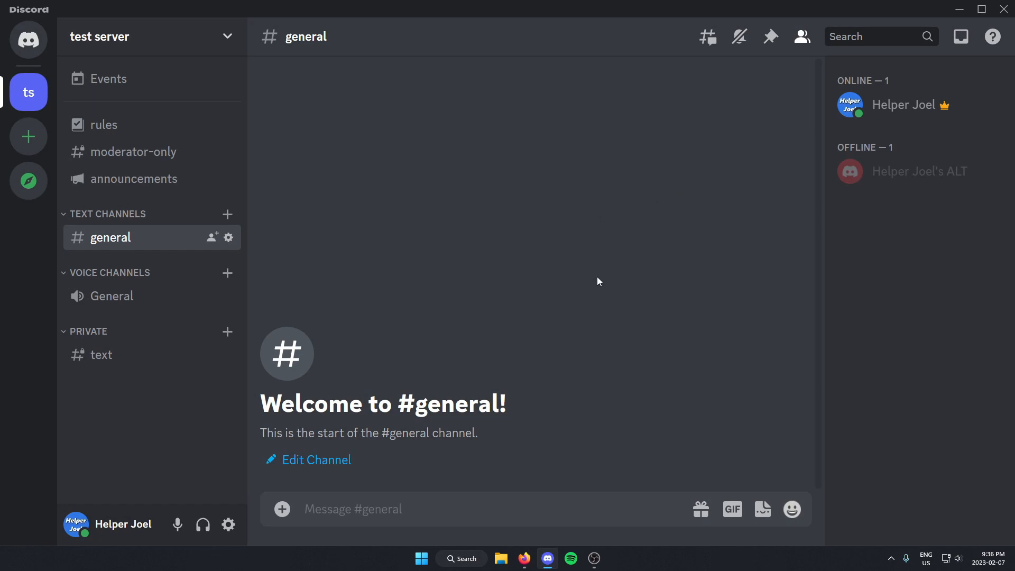
pyautogui.moveTo(577, 290)
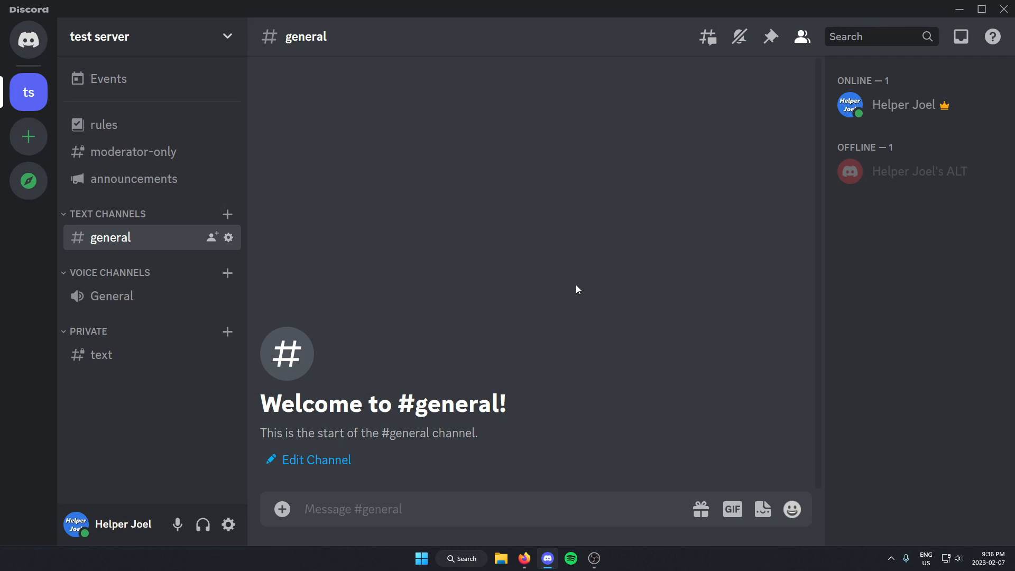
pyautogui.moveTo(572, 298)
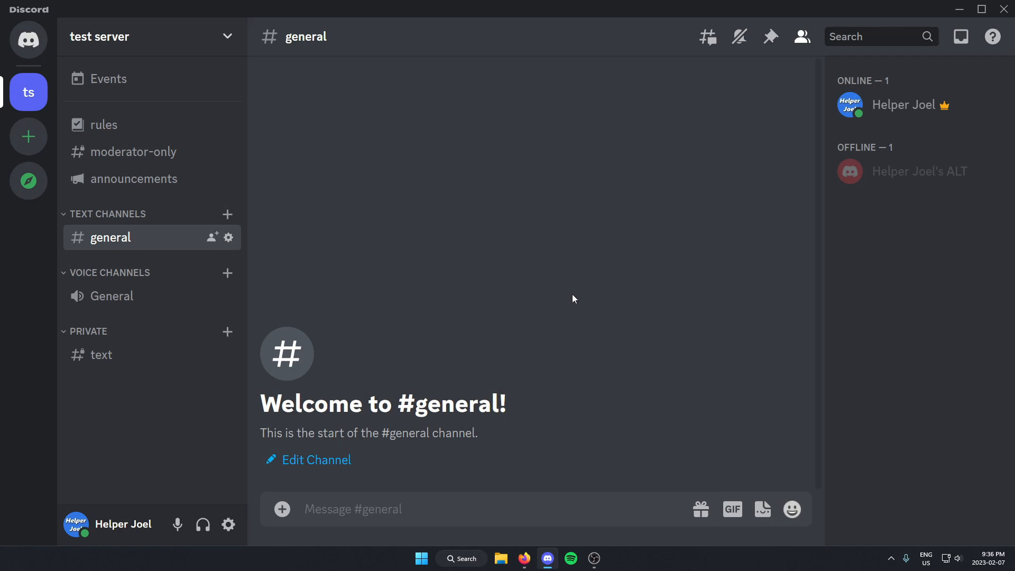
pyautogui.moveTo(492, 325)
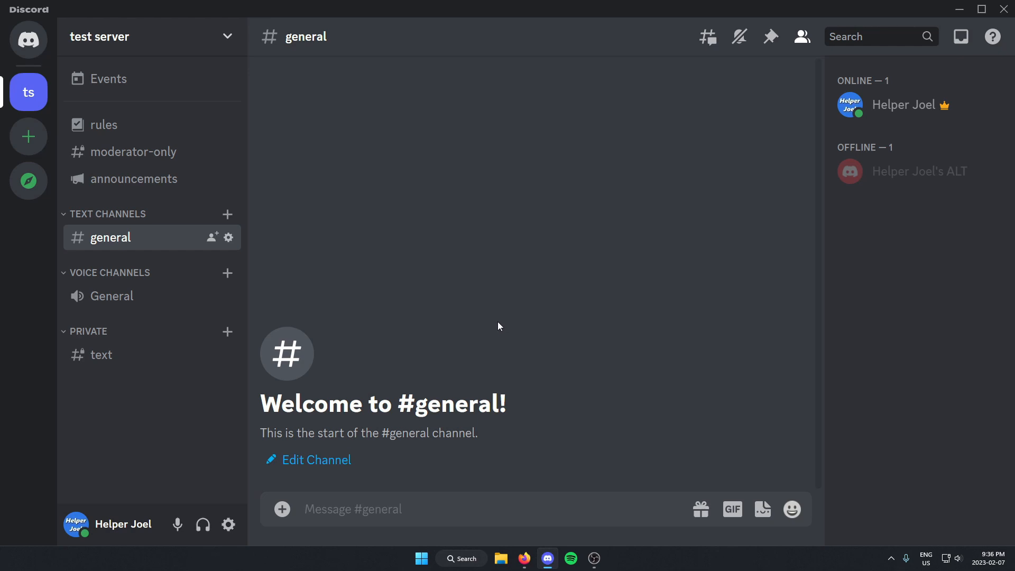
pyautogui.moveTo(489, 328)
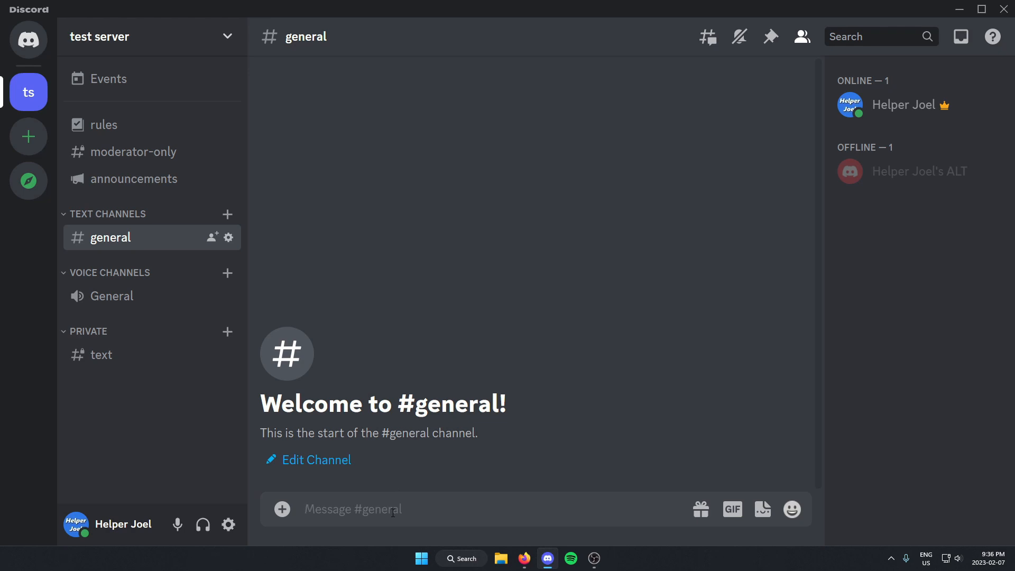
# - Send a /tts message saying 'hi' in #general
pyautogui.write('/')
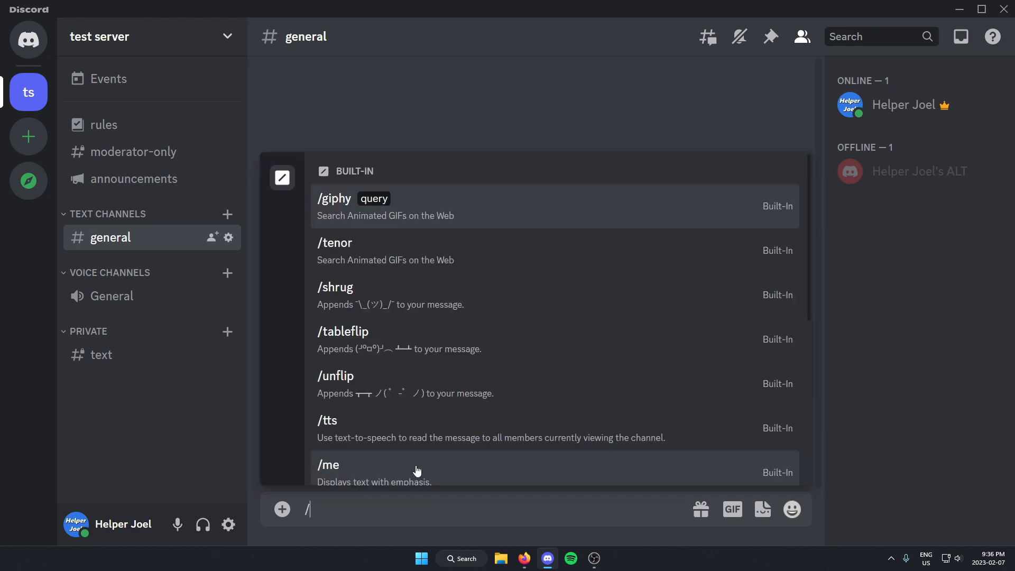
pyautogui.write('tts')
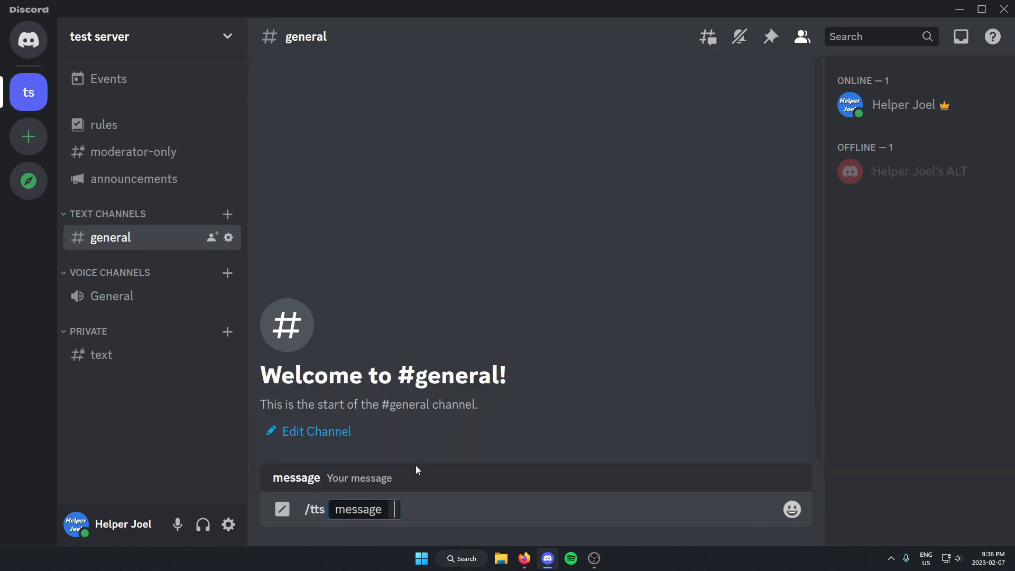
pyautogui.write('hi')
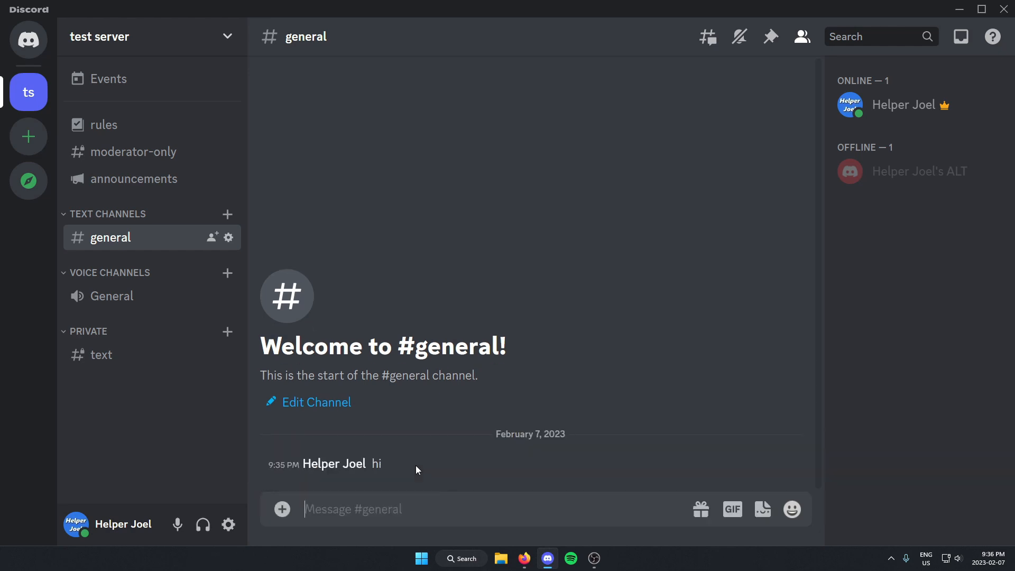
pyautogui.moveTo(431, 446)
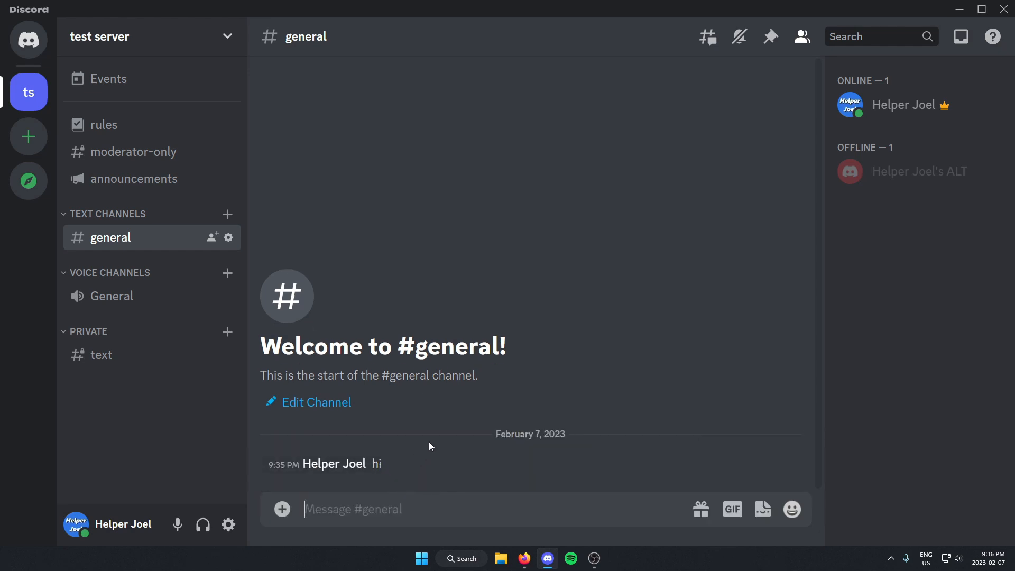
pyautogui.moveTo(504, 462)
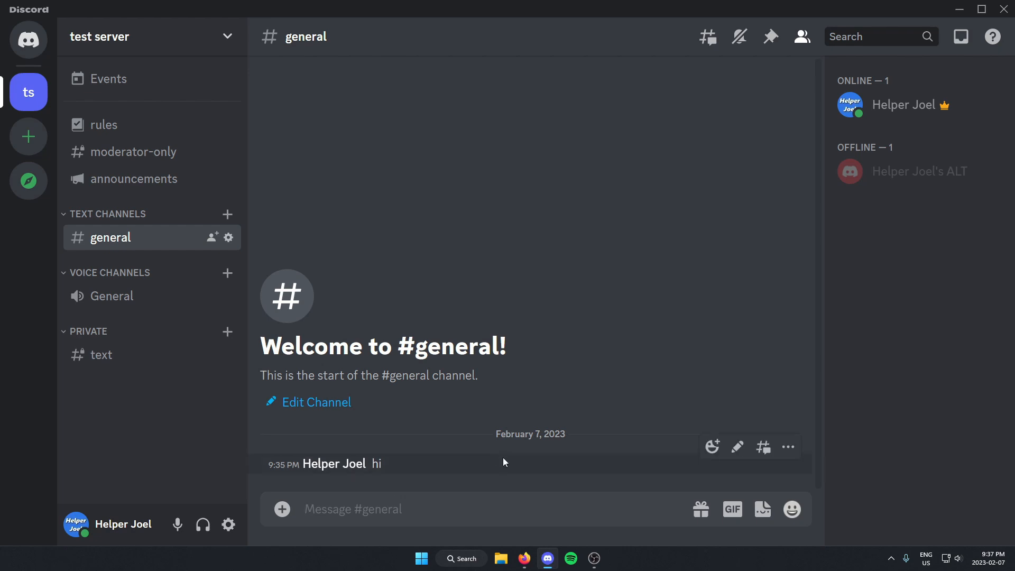